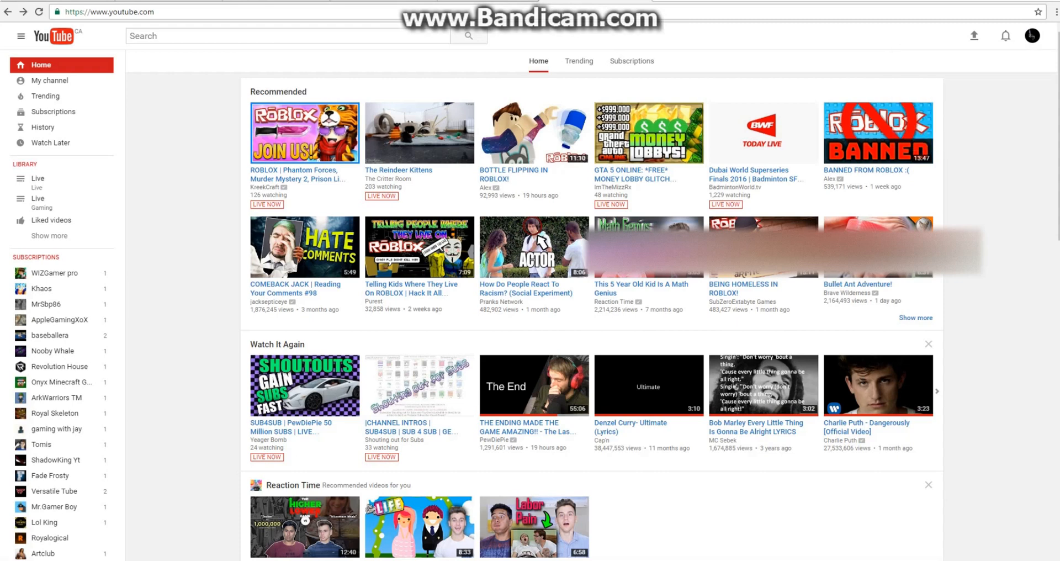
# Show the Onlineshotgun online channel's Videos tab sorted by Date added (oldest).
pyautogui.click(1032, 35)
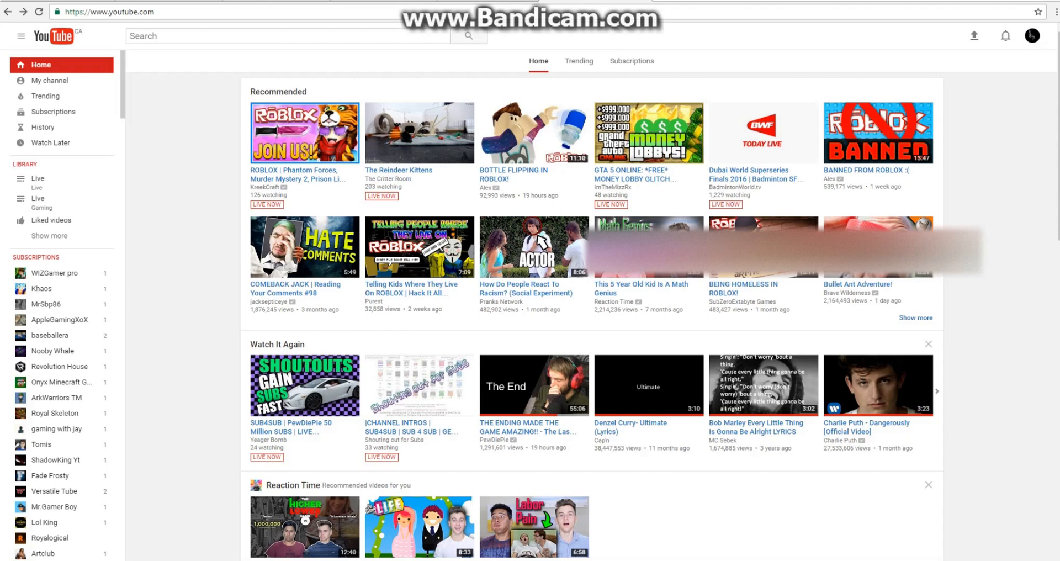
pyautogui.click(49, 81)
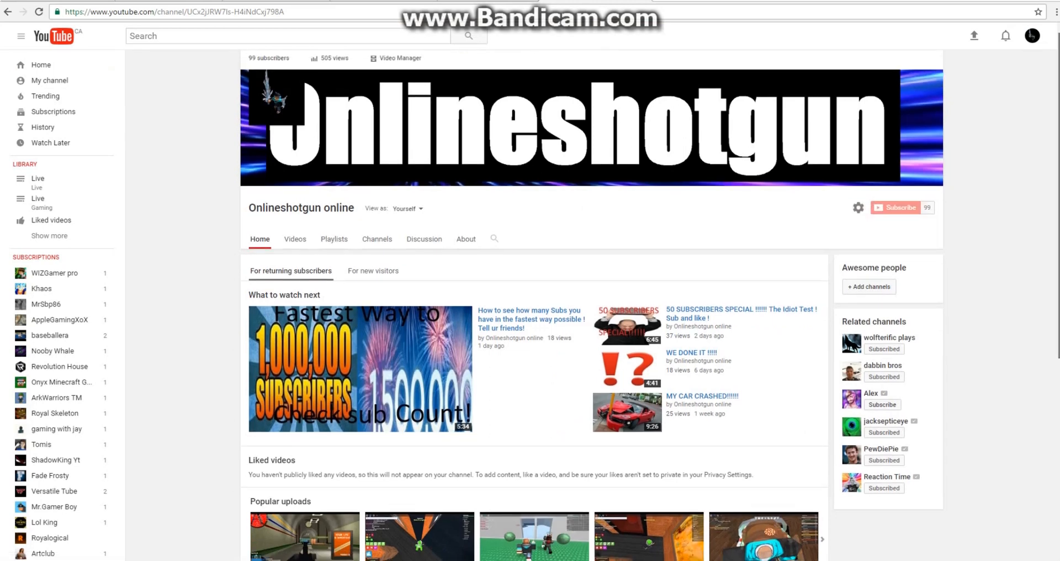
pyautogui.scroll(-3)
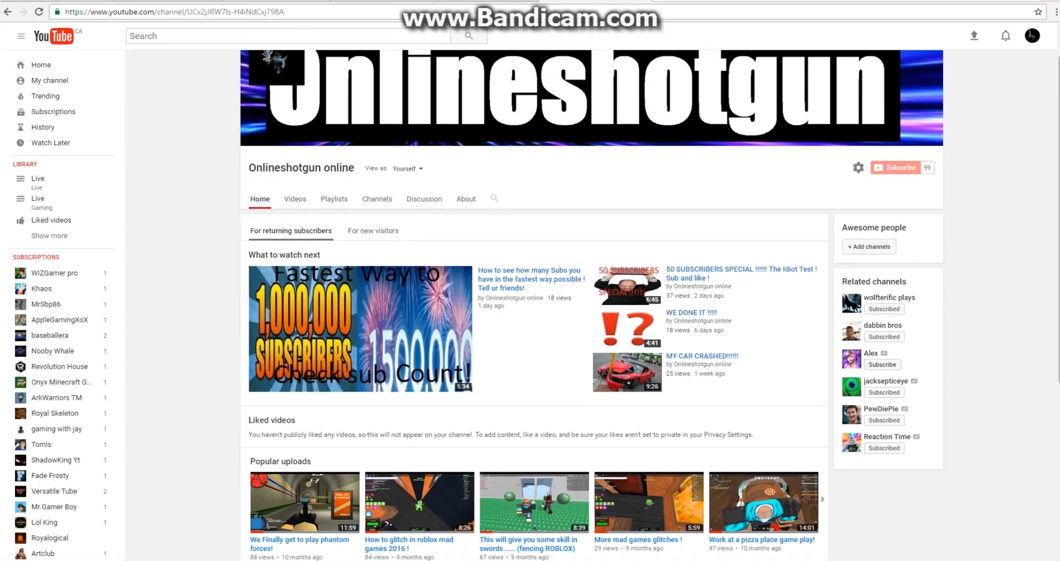
pyautogui.click(1032, 36)
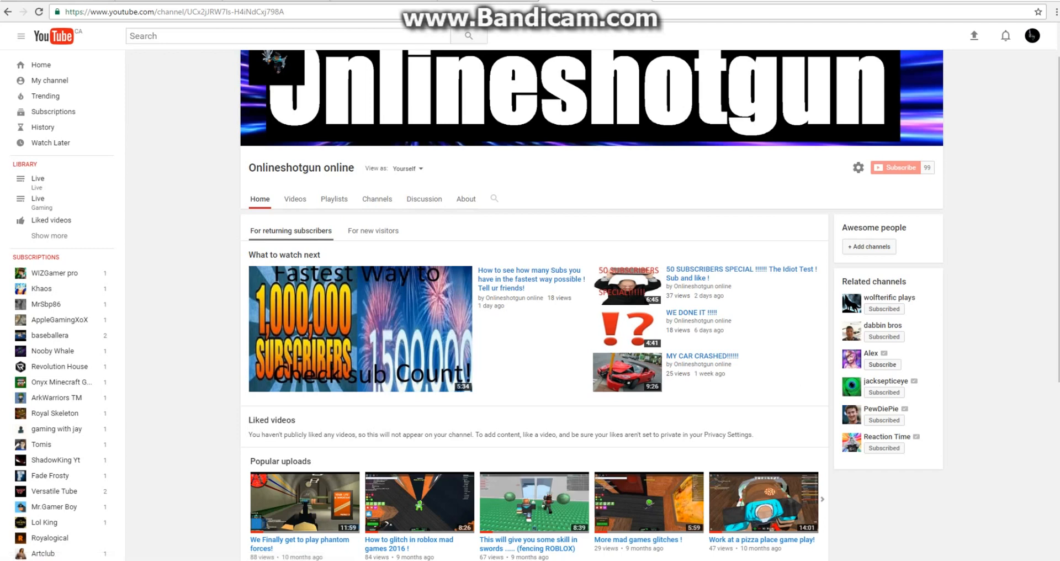
pyautogui.click(294, 199)
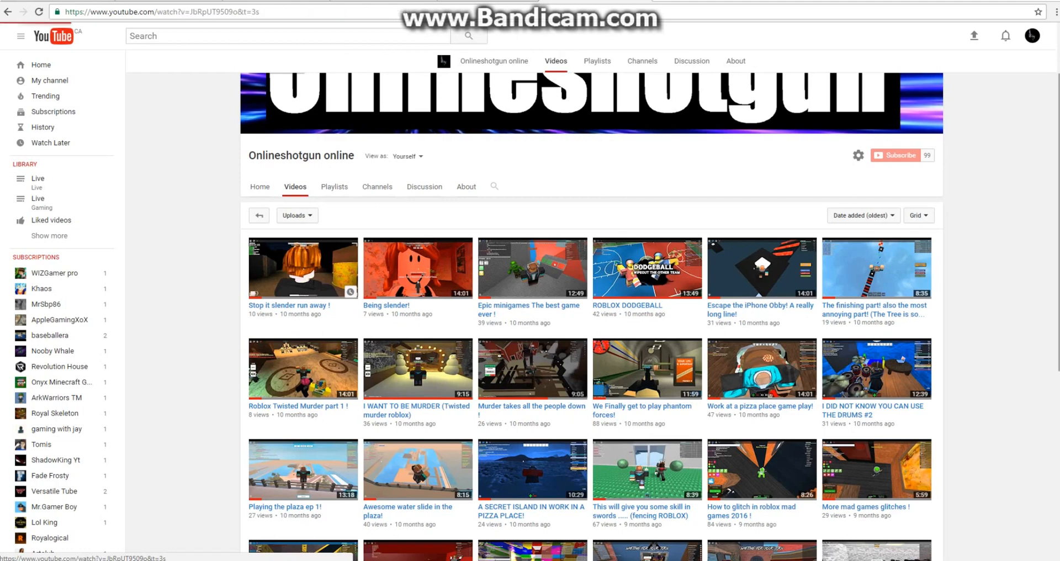
pyautogui.click(302, 268)
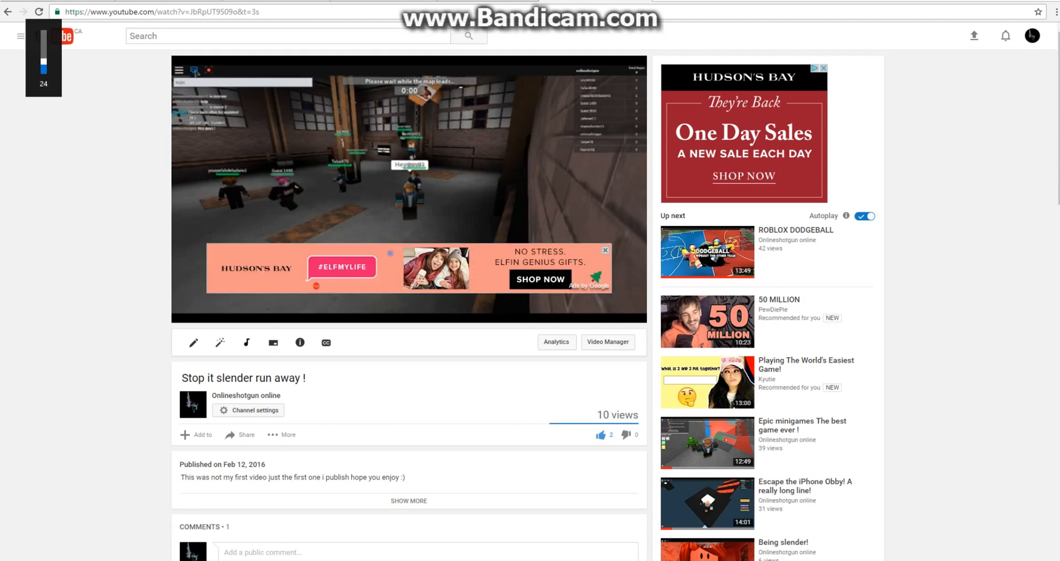
pyautogui.click(409, 190)
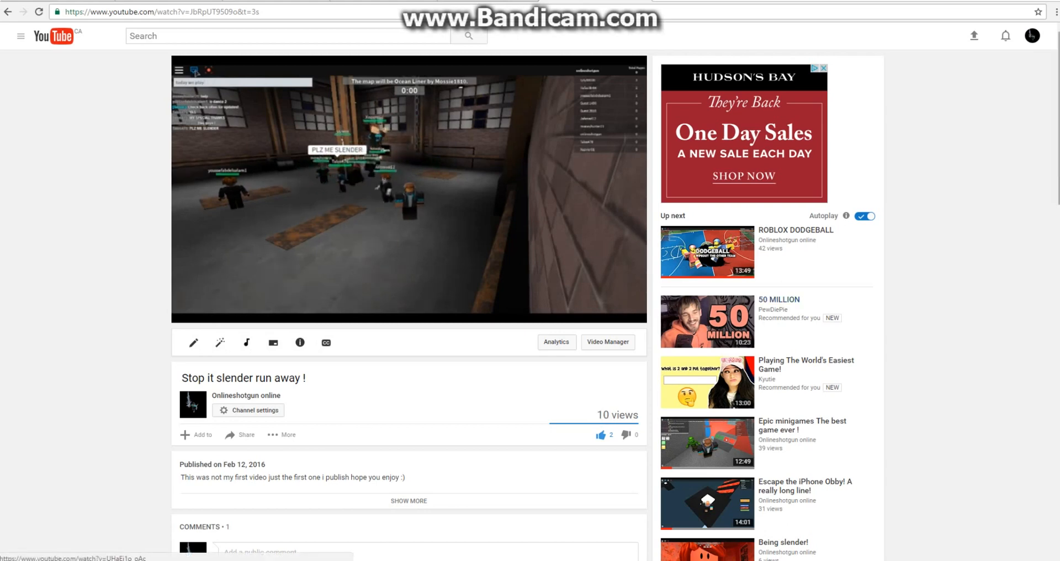
pyautogui.scroll(-3)
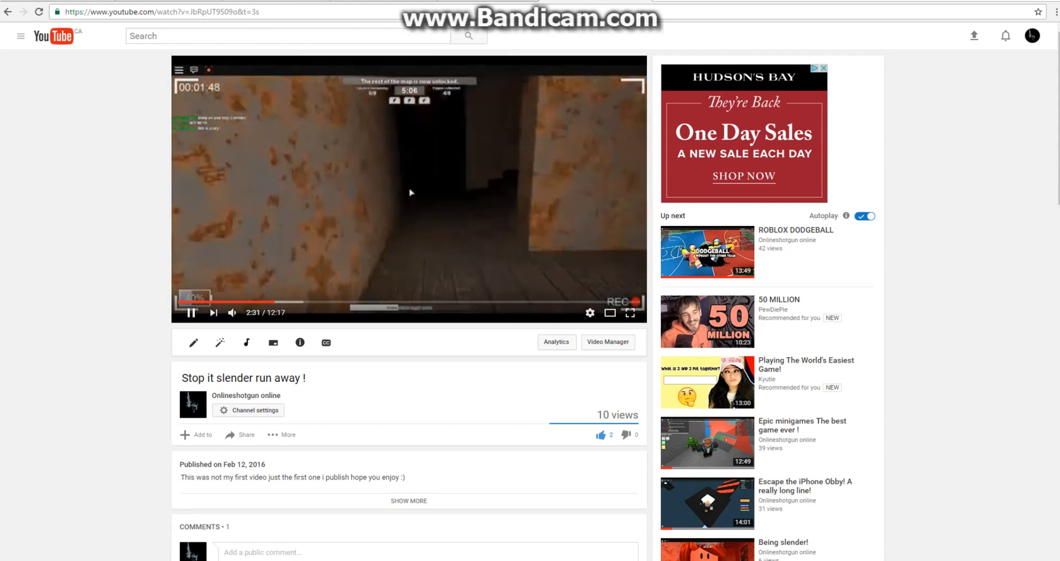
pyautogui.click(416, 301)
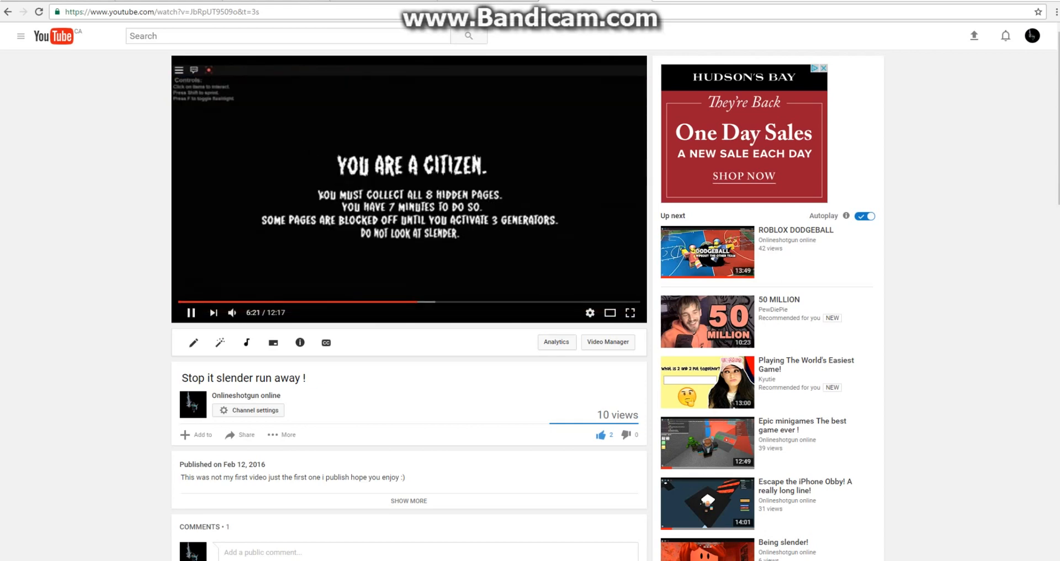
pyautogui.moveTo(418, 302)
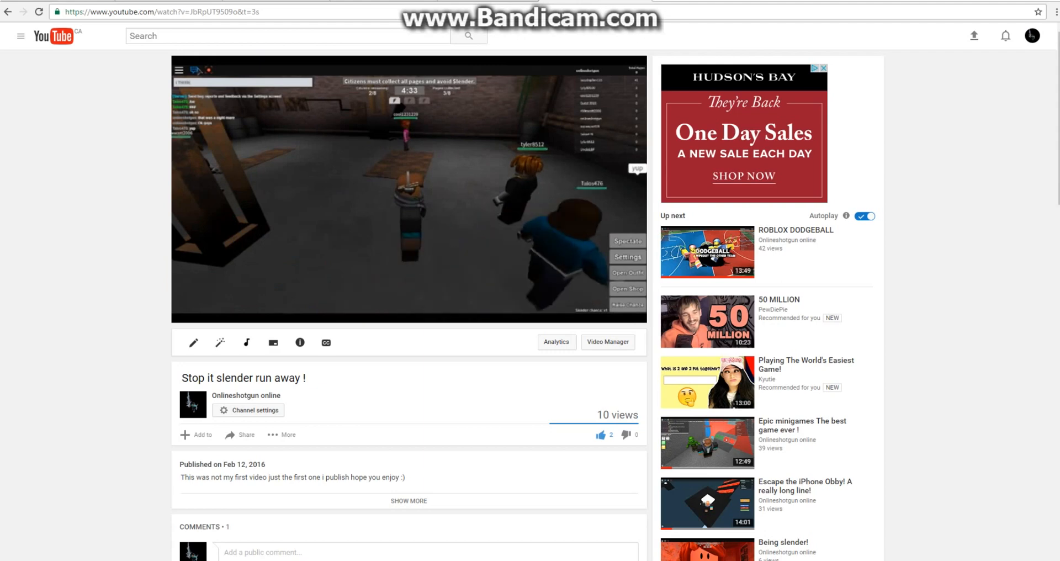
pyautogui.click(245, 396)
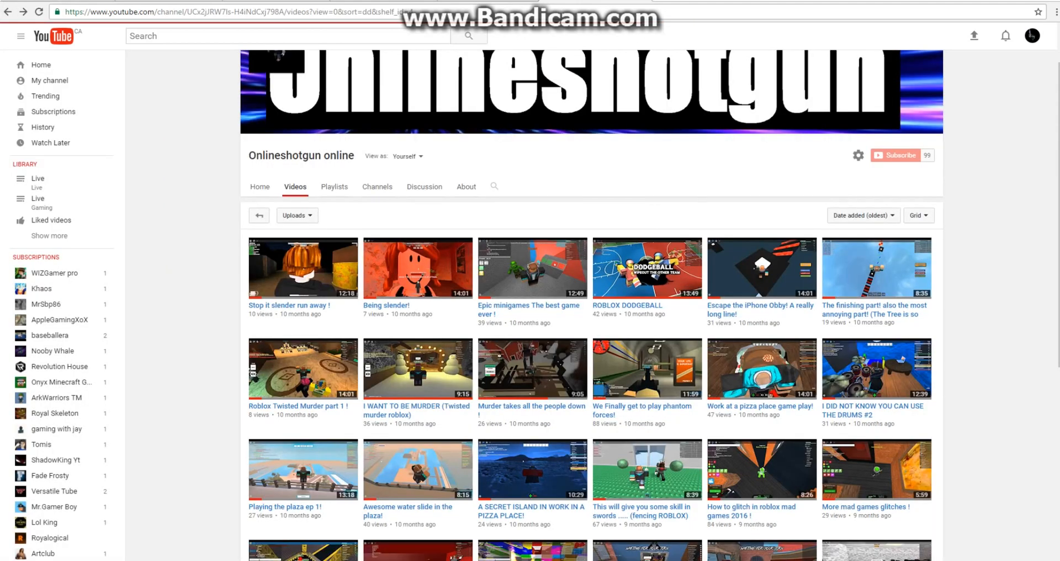
# Start the ROBLOX DODGEBALL video from the channel's uploads grid.
pyautogui.click(860, 215)
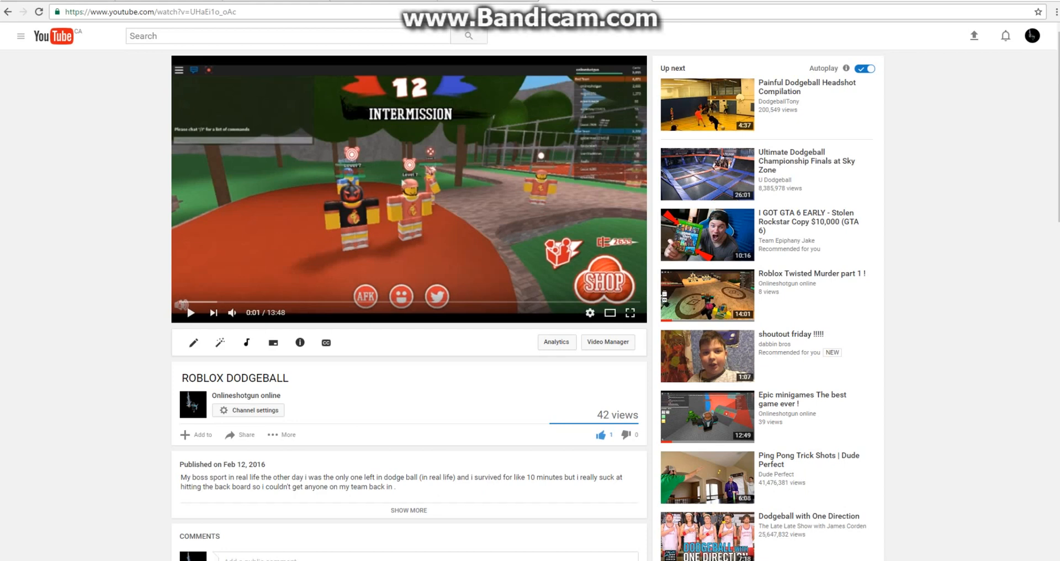
# Play ROBLOX DODGEBALL, skip ahead to the round results, then return to the uploads list.
pyautogui.click(616, 435)
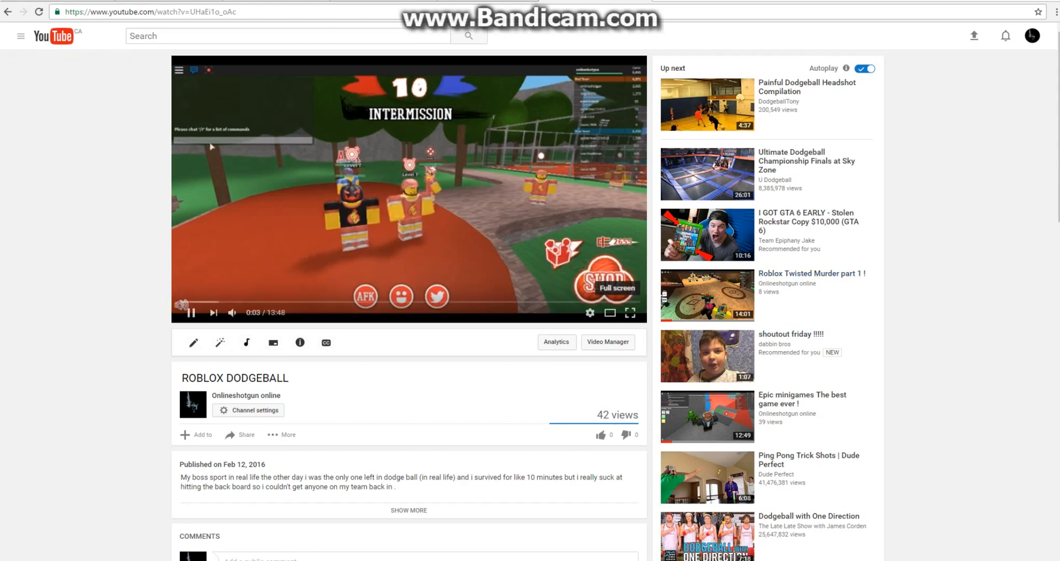
pyautogui.click(629, 313)
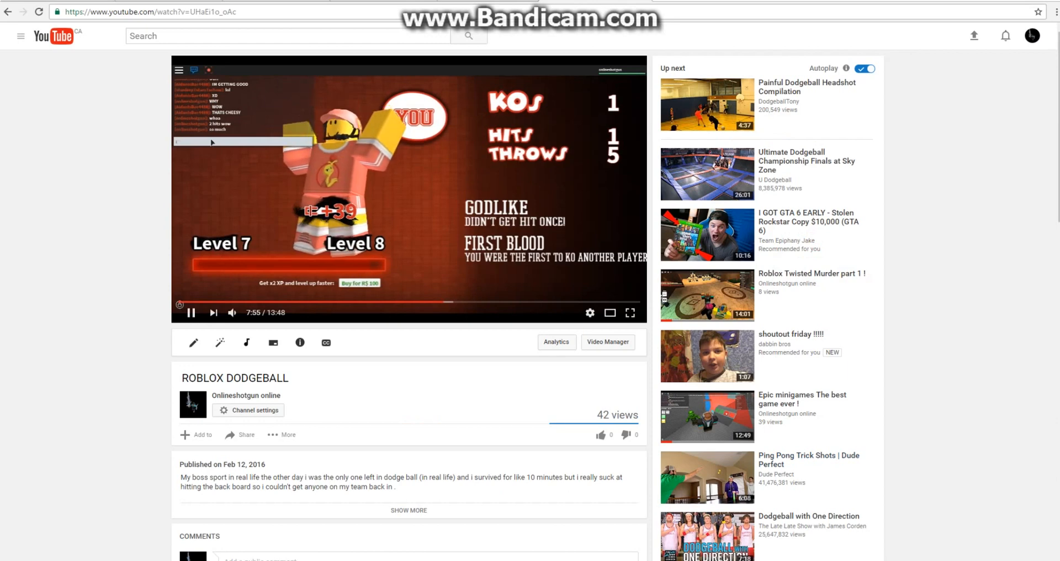
pyautogui.click(191, 313)
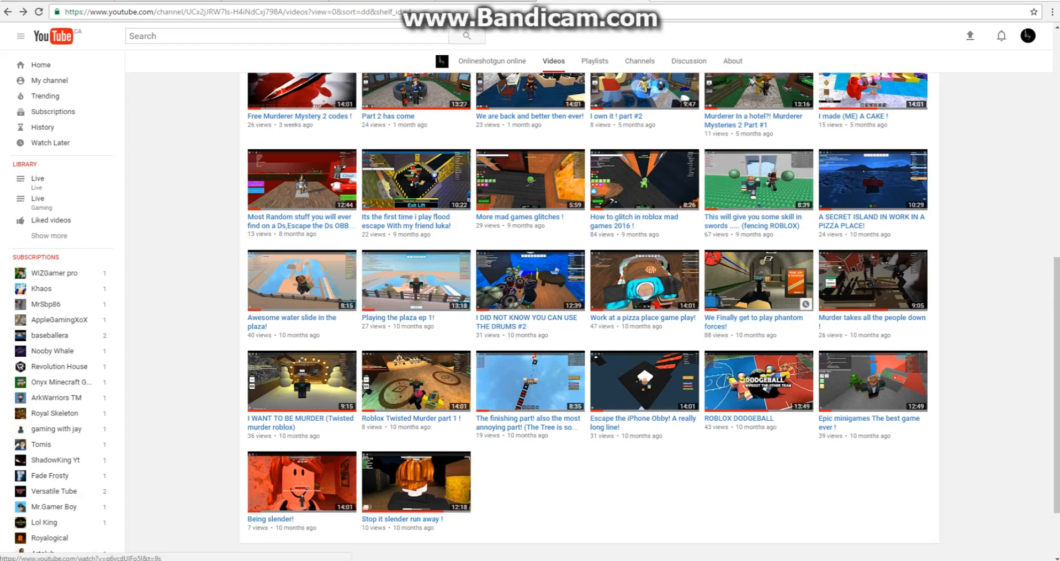
# Play 'We Finally get to play phantom forces!', skip ahead twice, then return to the uploads list.
pyautogui.click(758, 279)
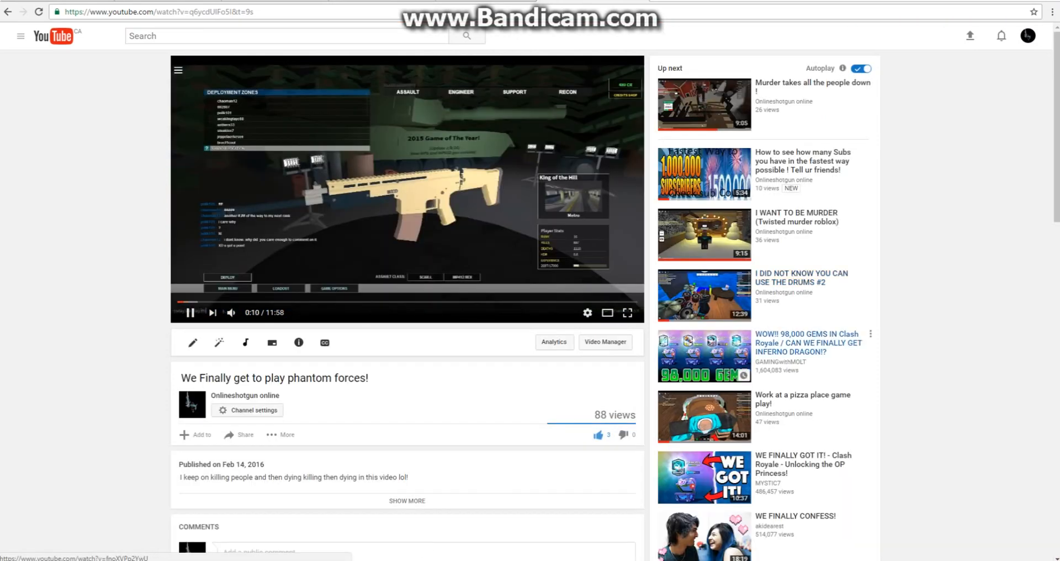
pyautogui.moveTo(586, 312)
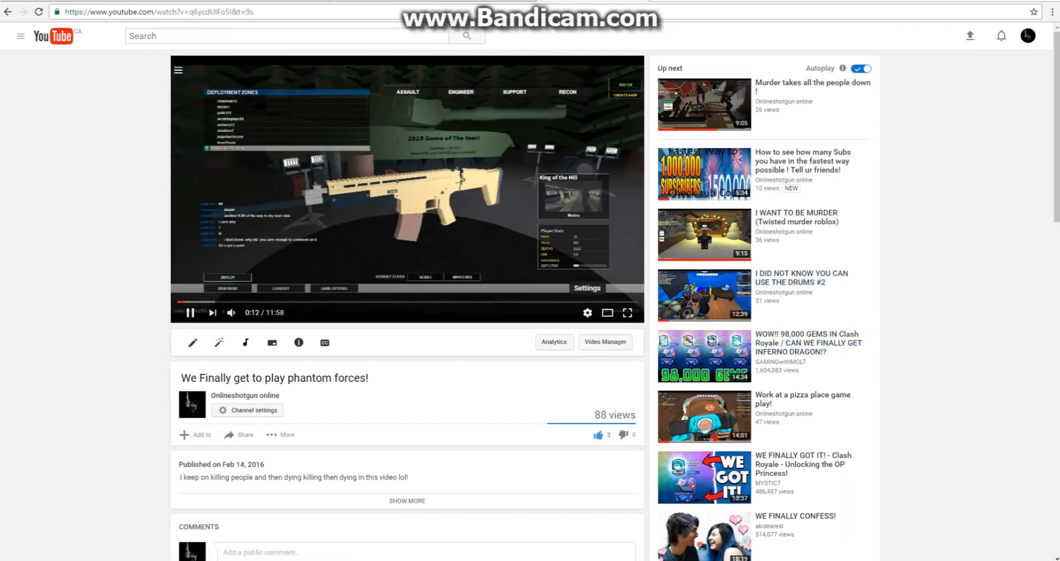
pyautogui.click(628, 312)
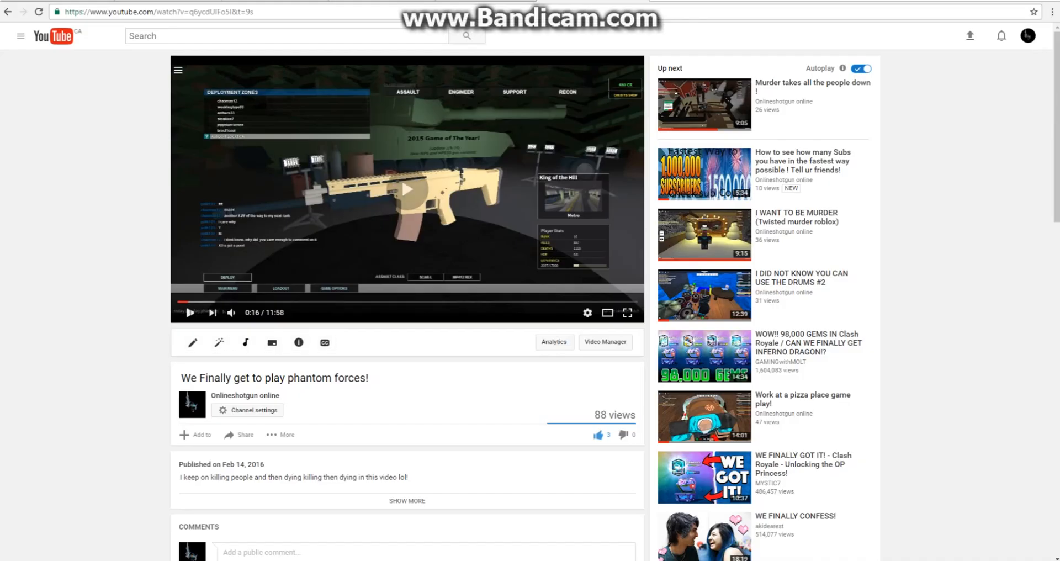
pyautogui.click(191, 312)
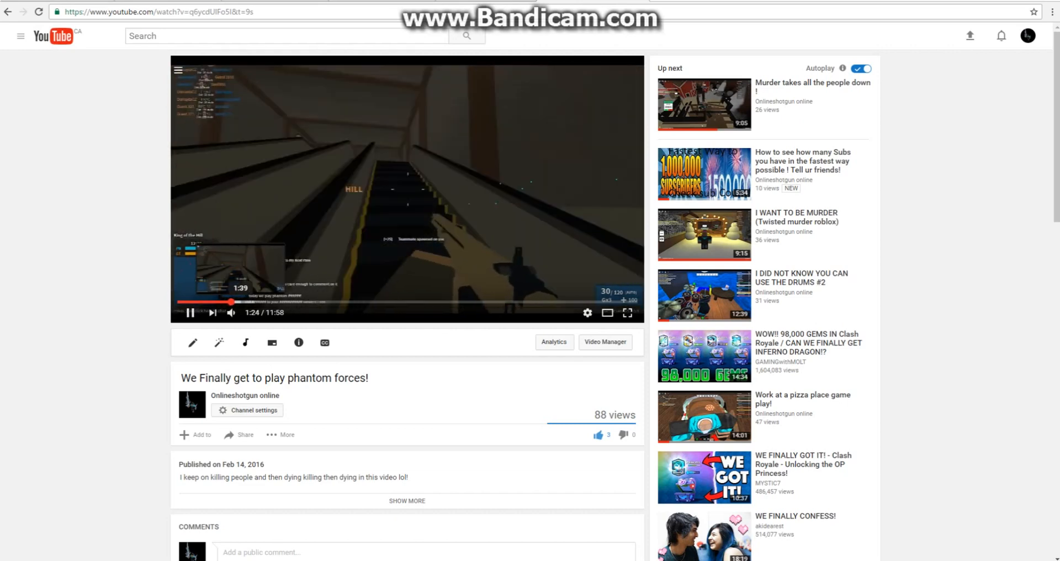
pyautogui.click(586, 312)
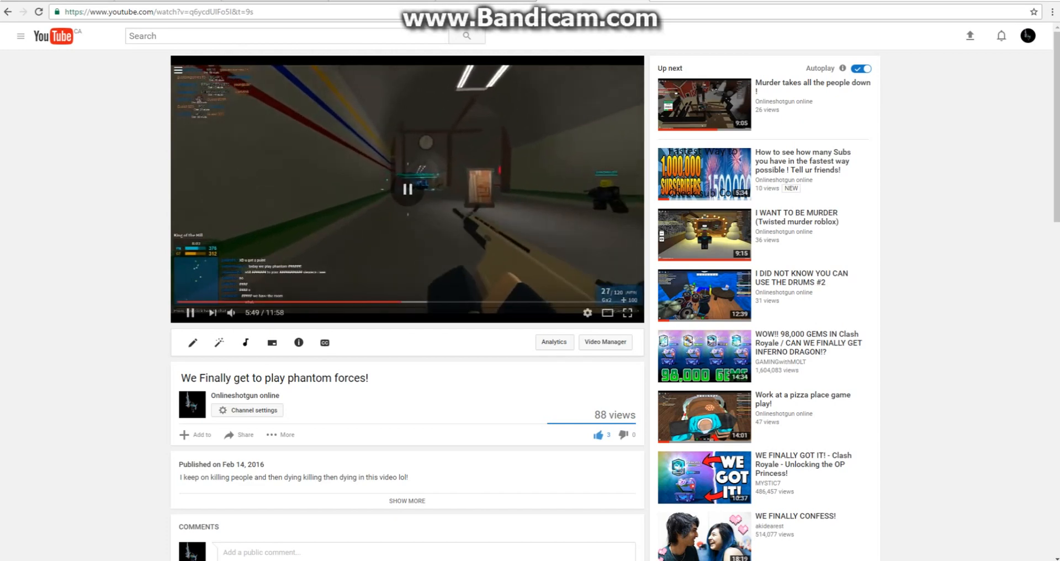
pyautogui.click(191, 313)
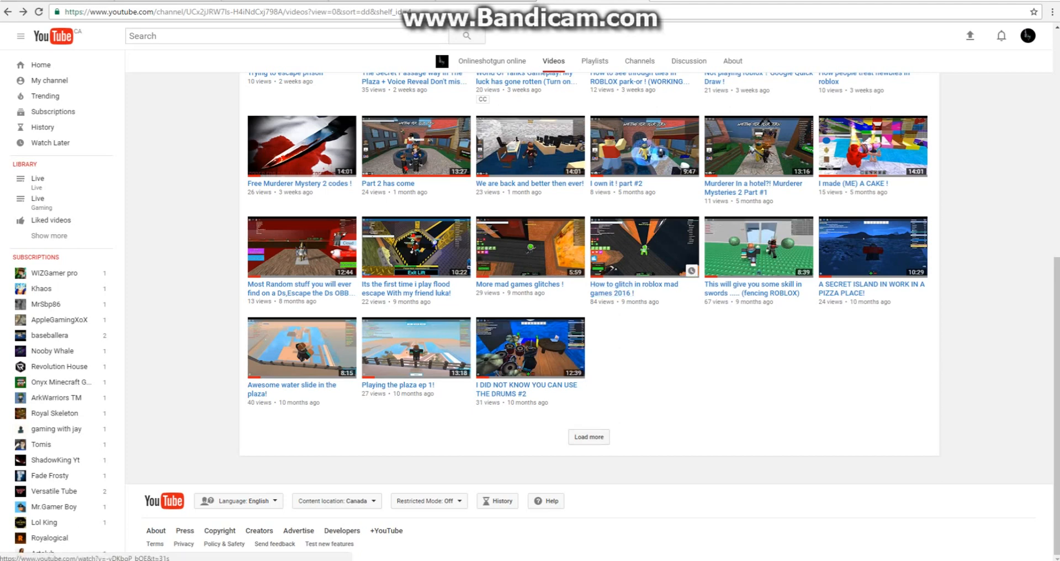
# Play 'How to glitch in roblox mad games 2016 !', briefly full screen, then back to normal view.
pyautogui.click(644, 246)
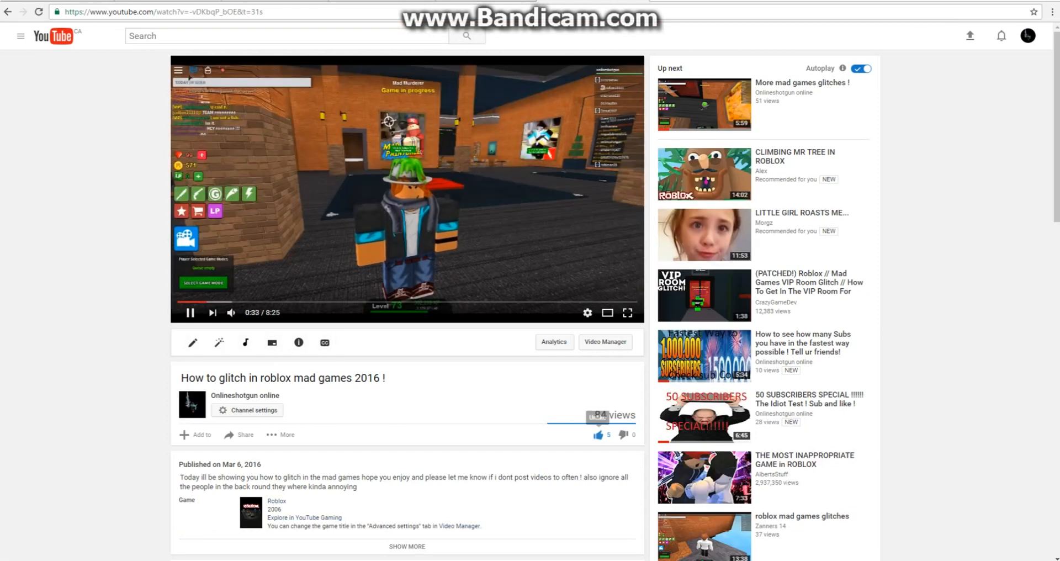
pyautogui.moveTo(627, 312)
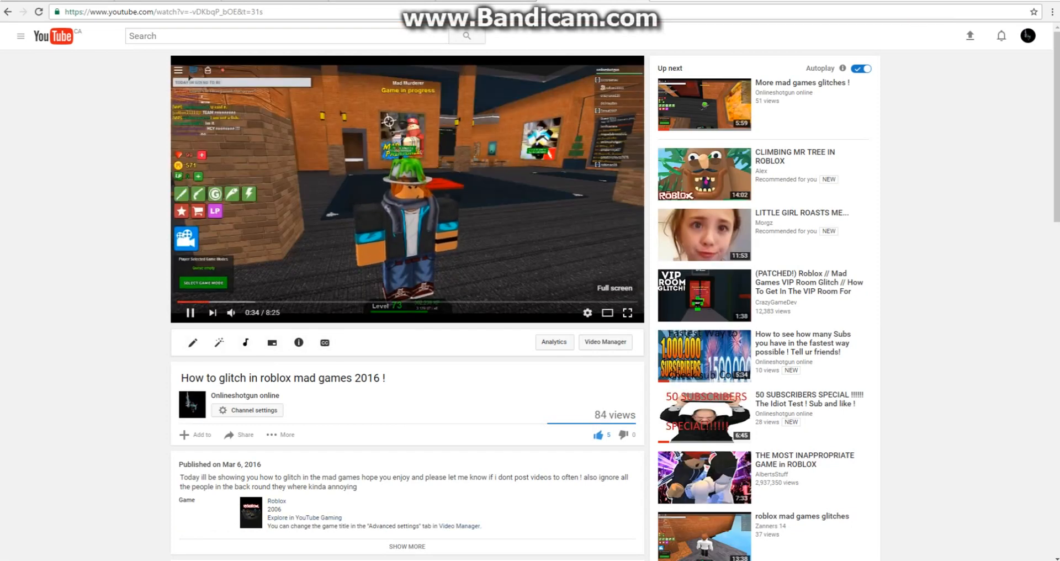
pyautogui.click(627, 312)
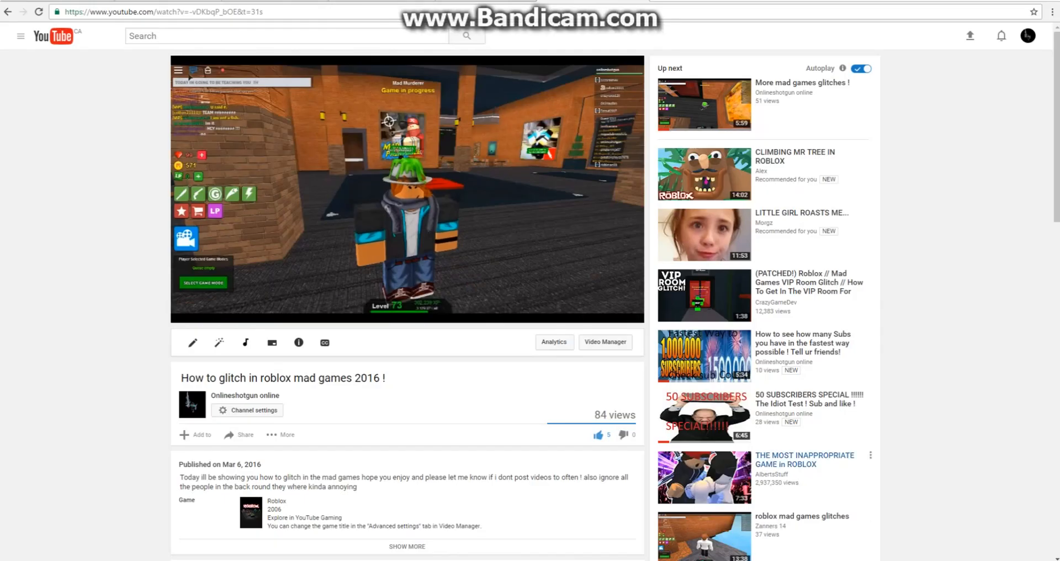
pyautogui.click(586, 312)
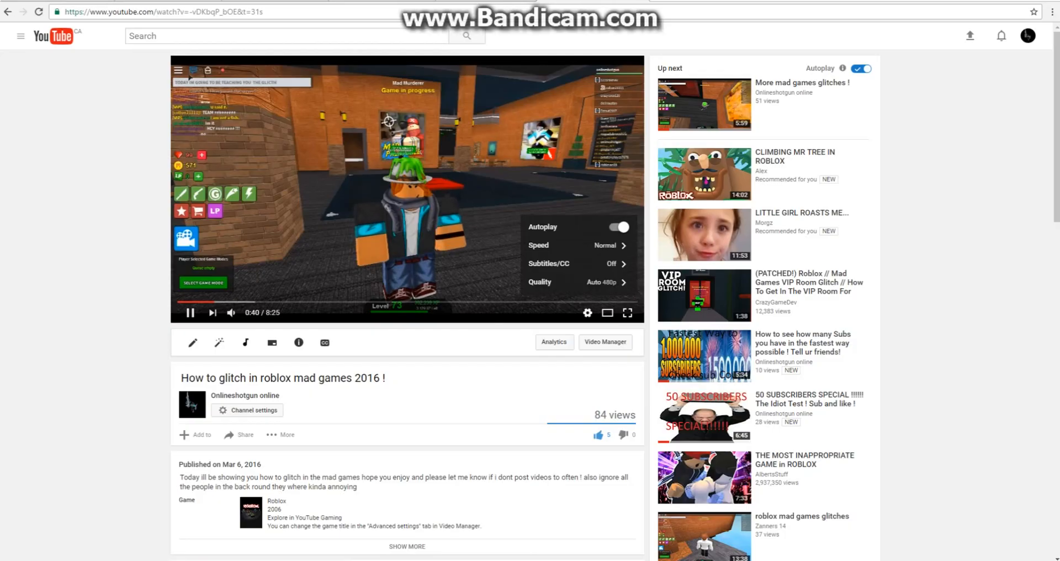
pyautogui.click(627, 312)
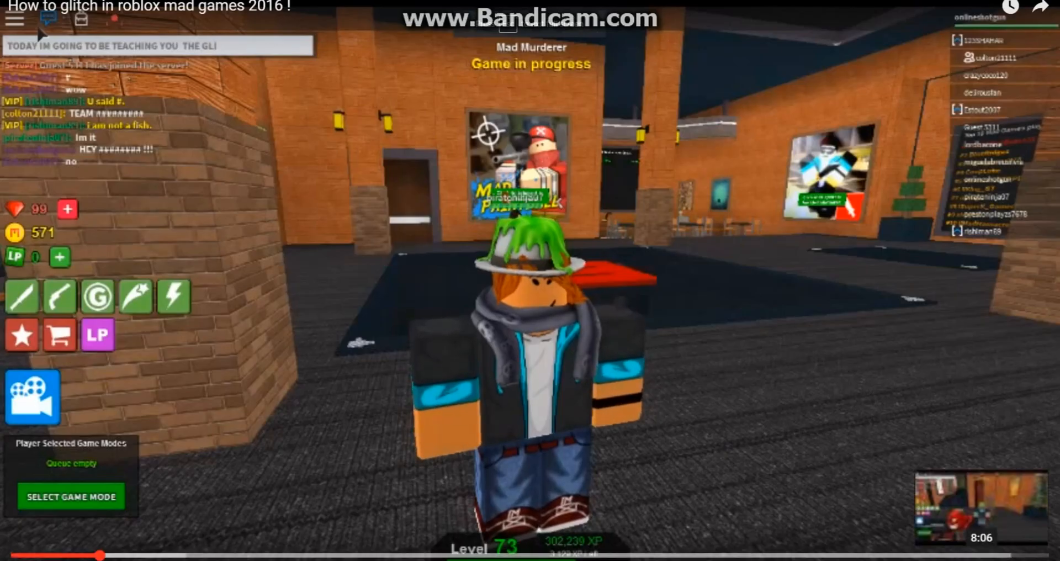
pyautogui.press('Escape')
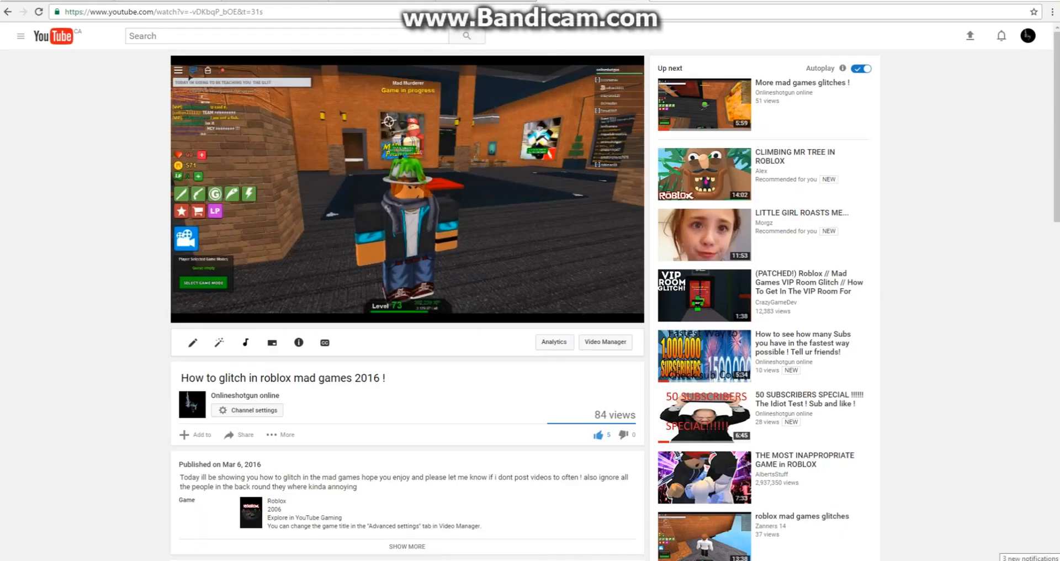
pyautogui.moveTo(805, 343)
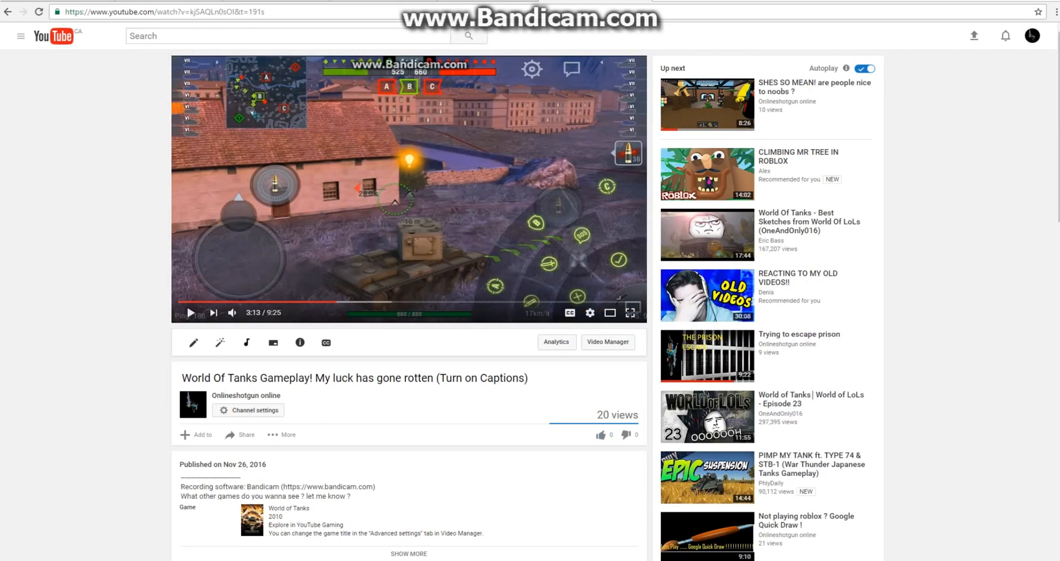
# Start 'The Secret Passage way in The Plaza + Voice Reveal' from Up next.
pyautogui.click(630, 312)
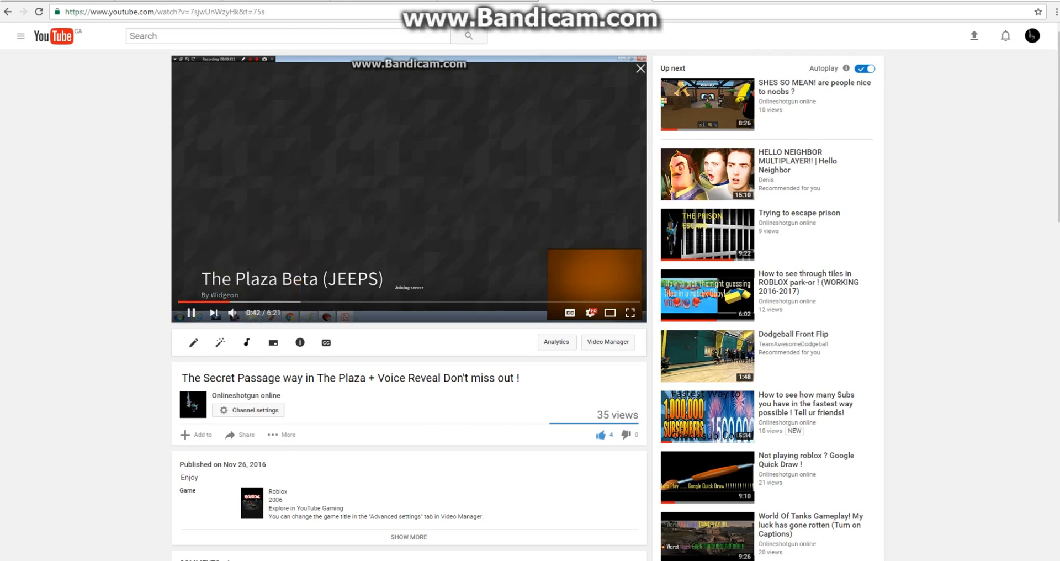
# Start the 'Trying to escape prison' video from the Up next list.
pyautogui.click(192, 313)
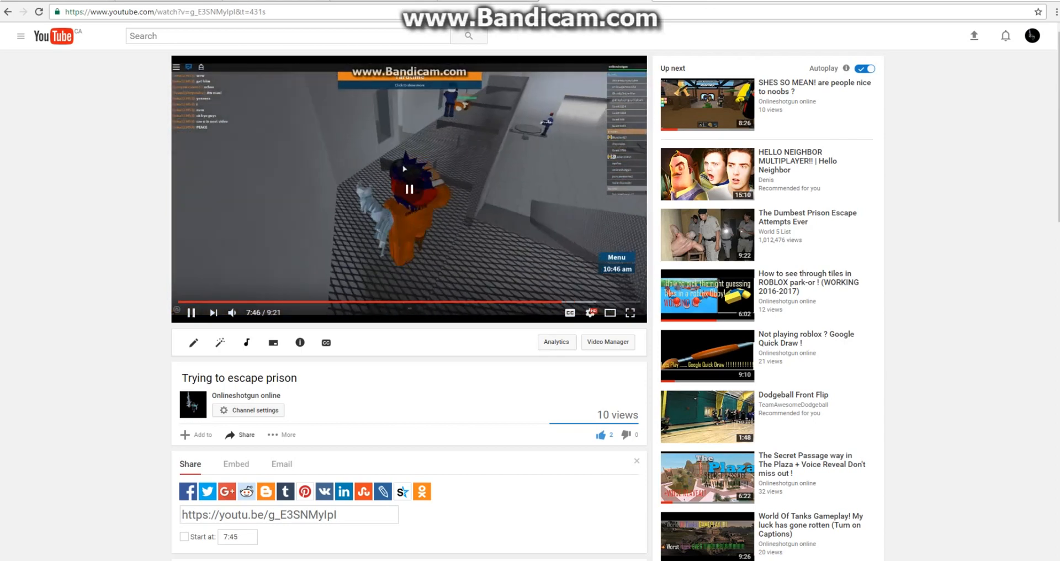
# Start the 'MY CAR CRASHED!!!!!!' Asphalt 8 video from the sidebar.
pyautogui.click(191, 311)
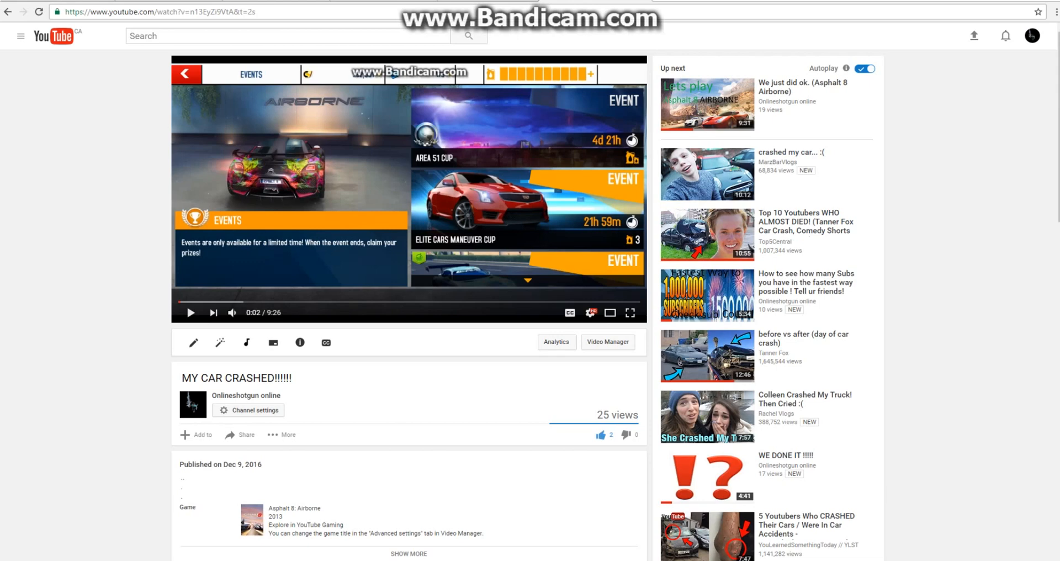
# Start the '50 SUBSCRIBERS SPECIAL !!!!!! The Idiot Test' video from Up next.
pyautogui.click(191, 313)
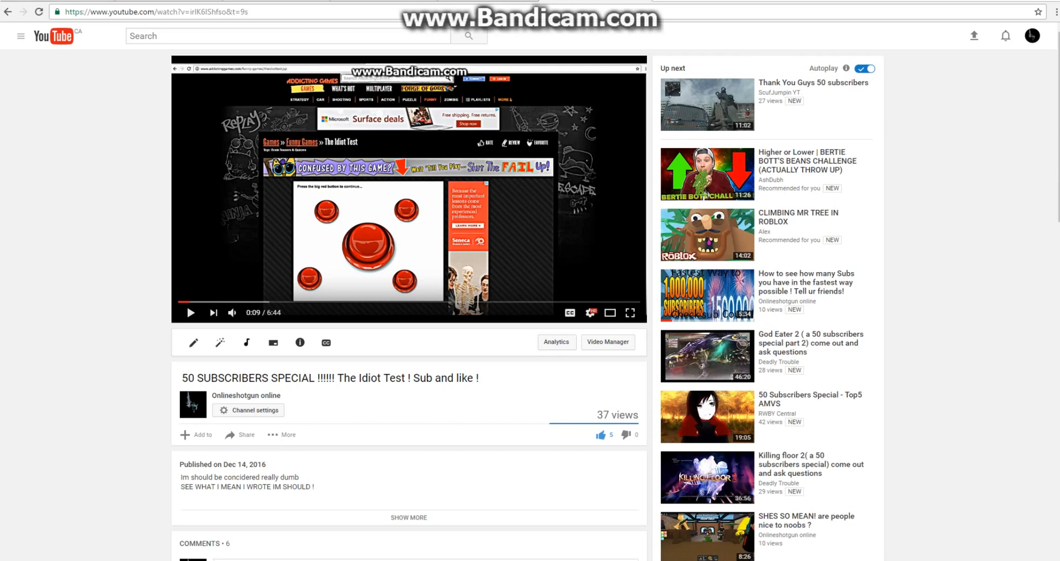
# Select all page text, then resume playback of the 50 SUBSCRIBERS SPECIAL video.
pyautogui.press('ctrl+a')
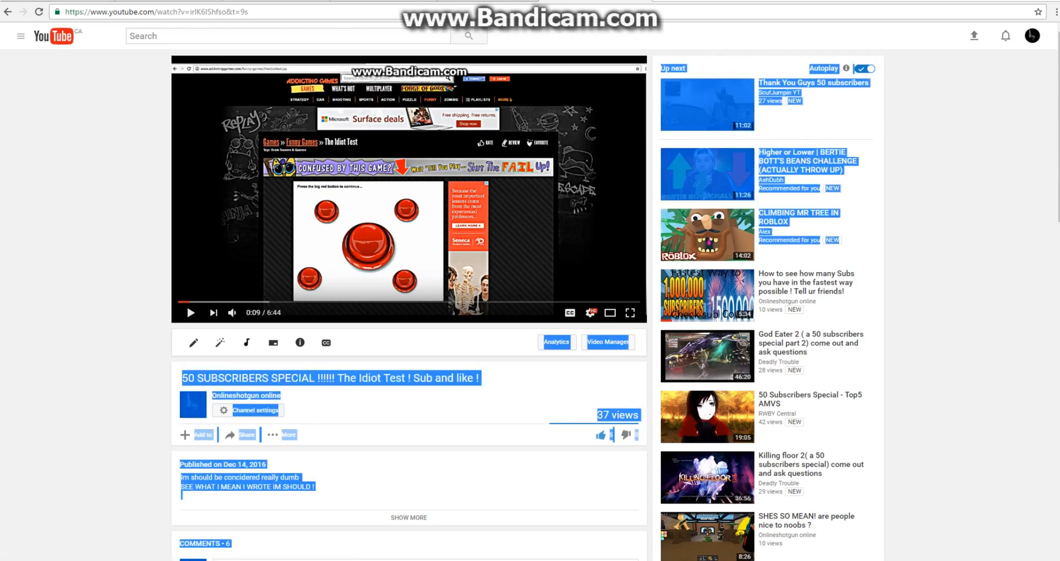
pyautogui.click(191, 313)
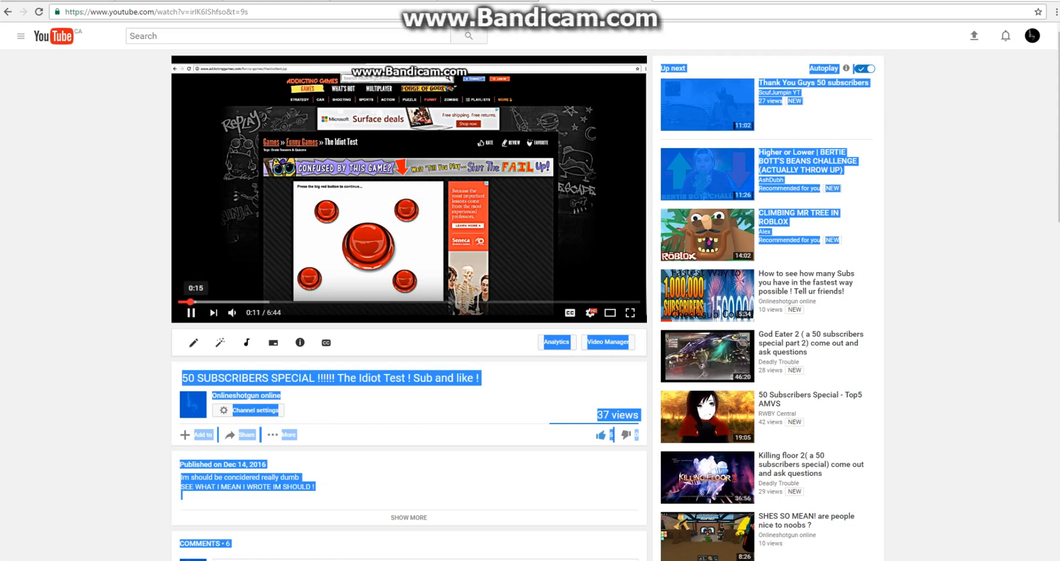